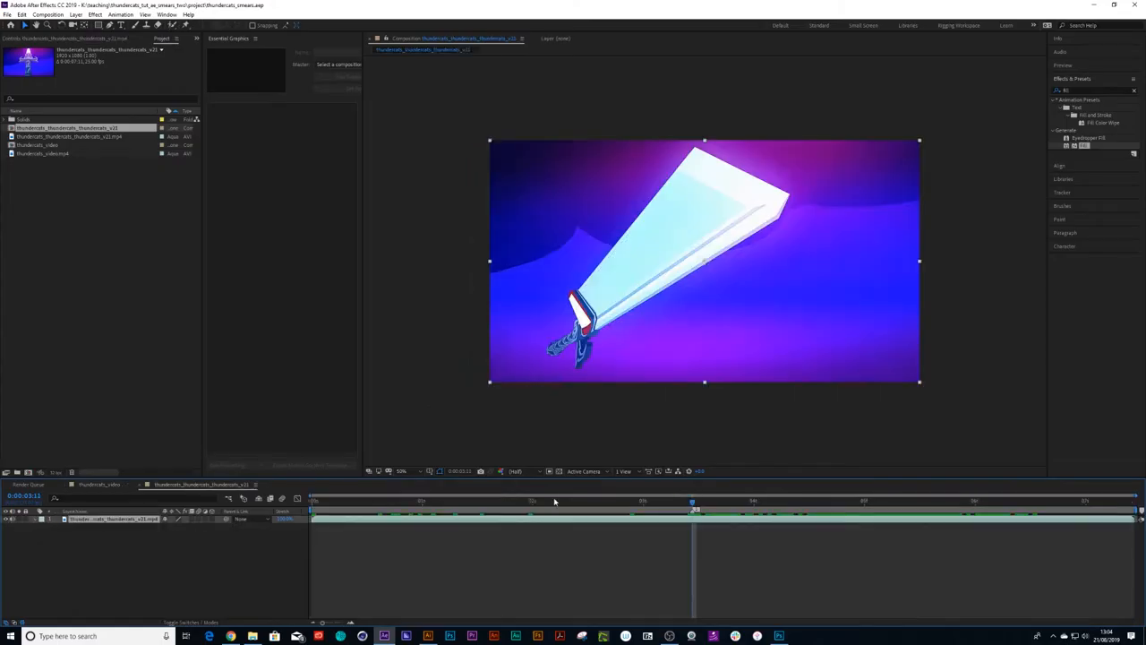
Step: Scrub the timeline of the thumbnail_video composition to the thin sword swing
{"action": "left_click_drag", "start_coordinate": [691, 510], "coordinate": [664, 511]}
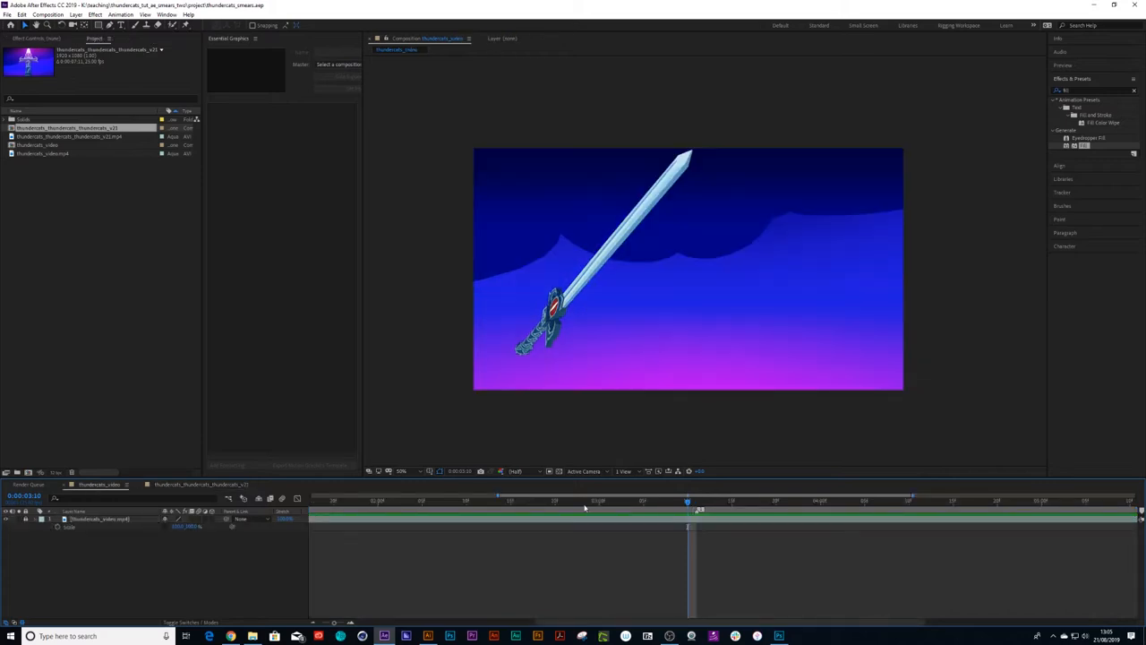
{"action": "mouse_move", "coordinate": [584, 509]}
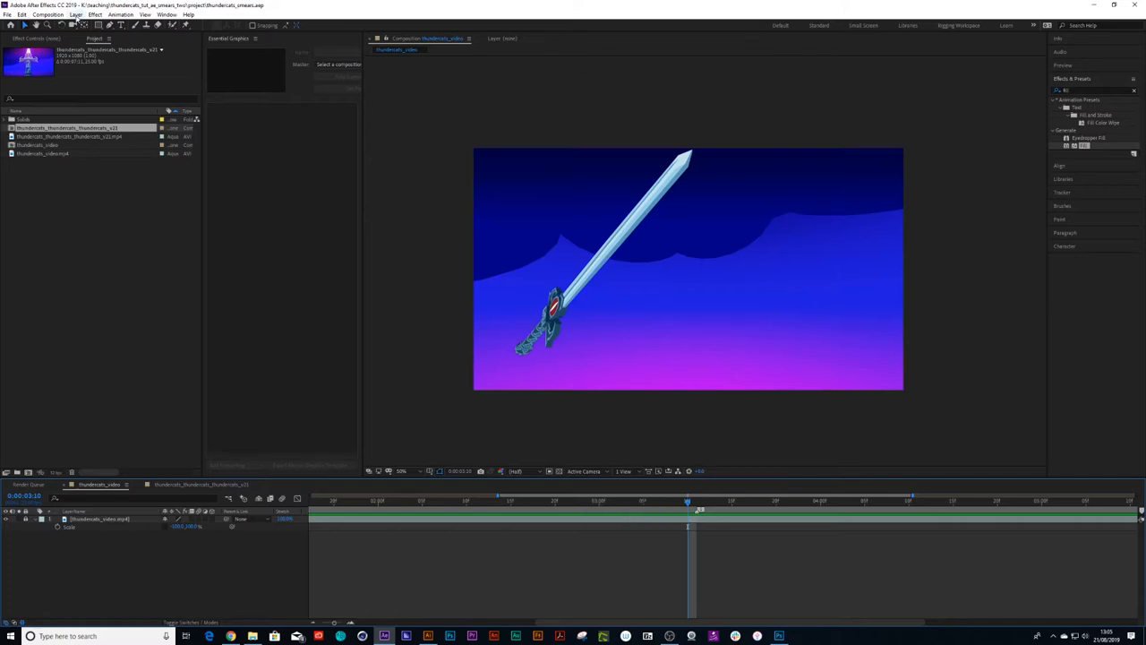
Step: Create an adjustment layer with Echo and set its operator to Maximum
{"action": "left_click", "coordinate": [75, 15]}
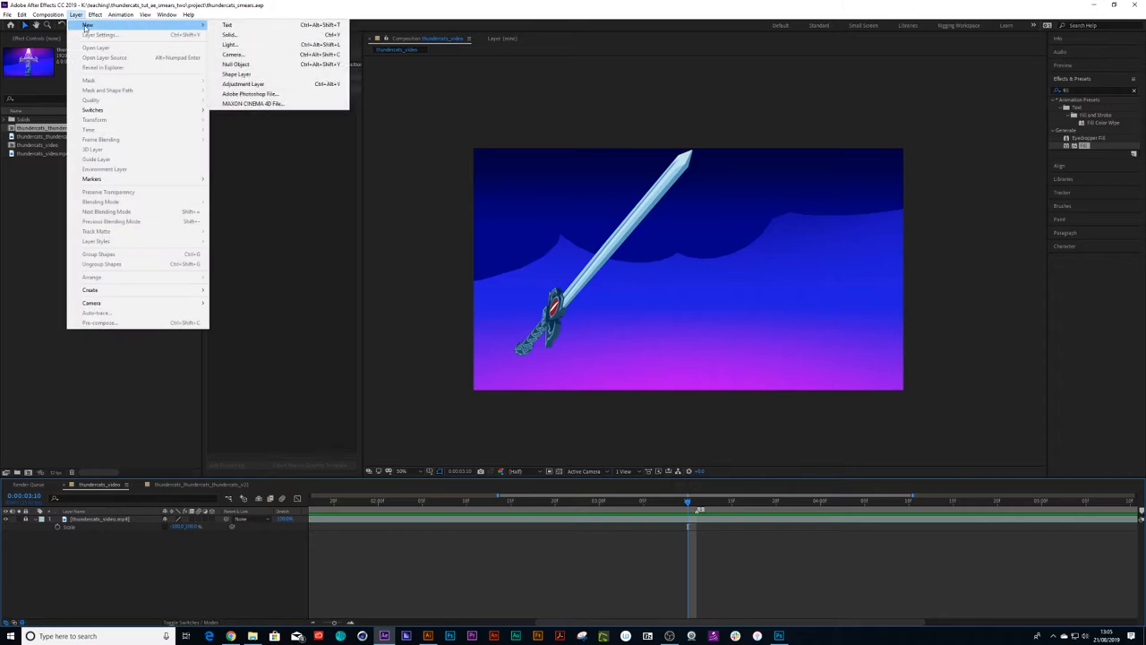
{"action": "left_click", "coordinate": [47, 14]}
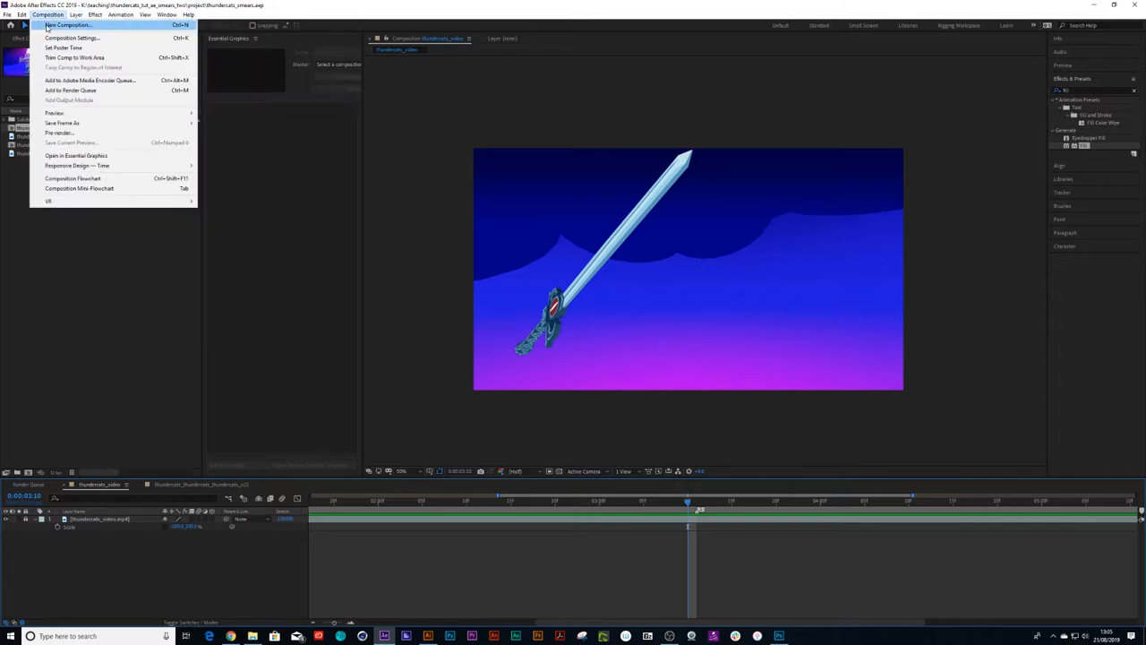
{"action": "left_click", "coordinate": [69, 25]}
{"action": "type", "text": "ech"}
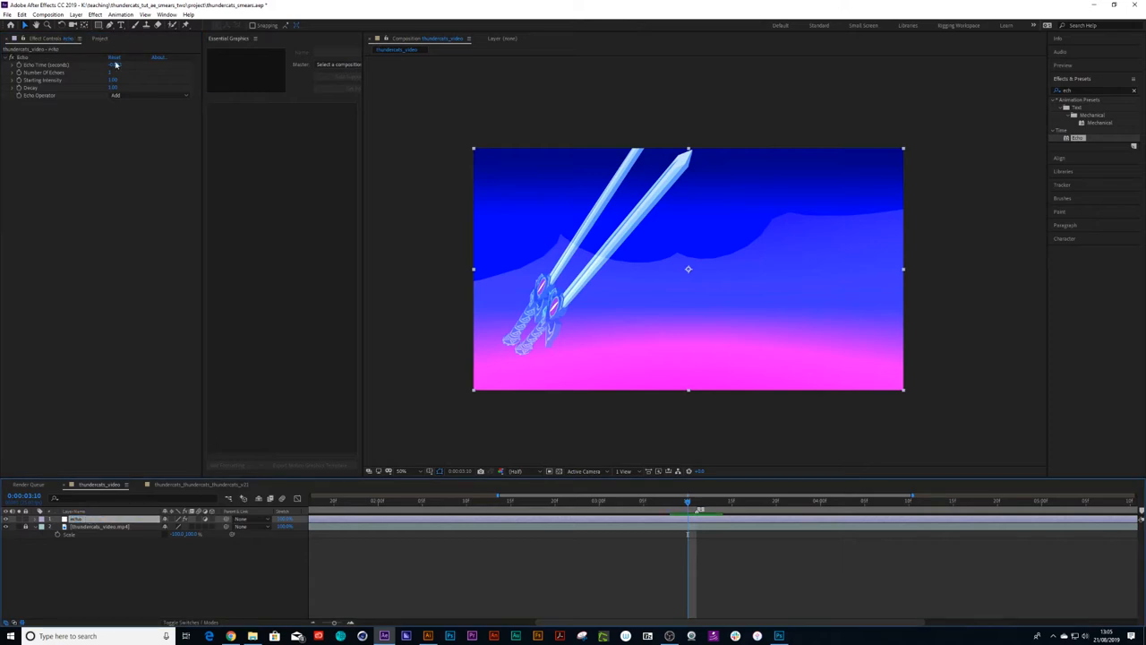
{"action": "left_click", "coordinate": [122, 95]}
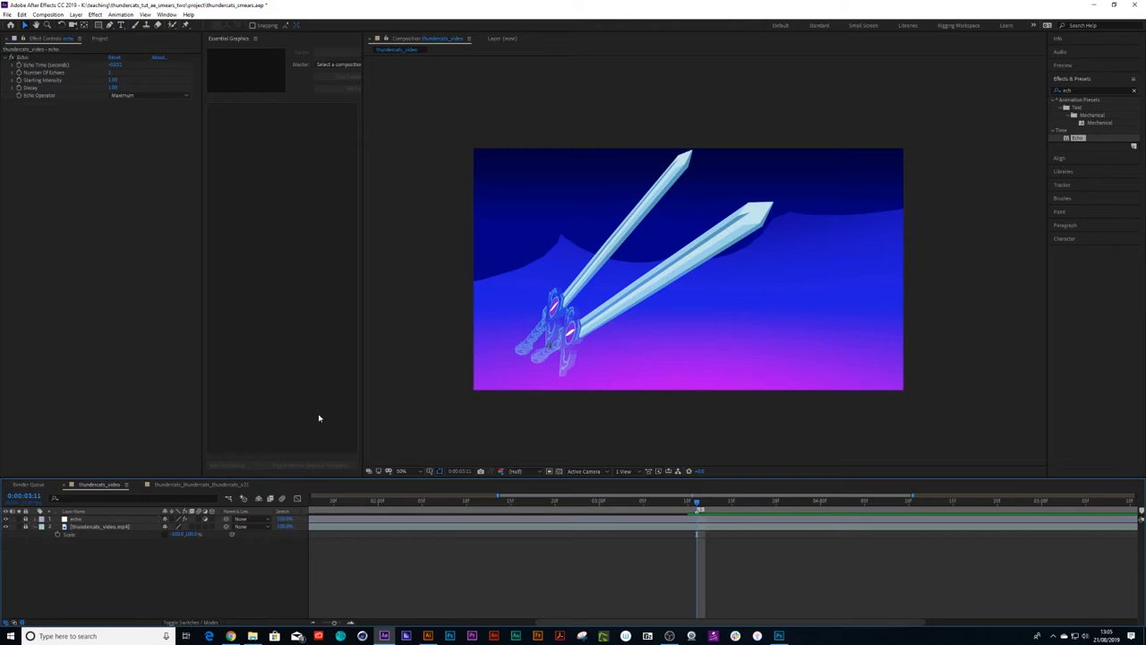
{"action": "mouse_move", "coordinate": [289, 233]}
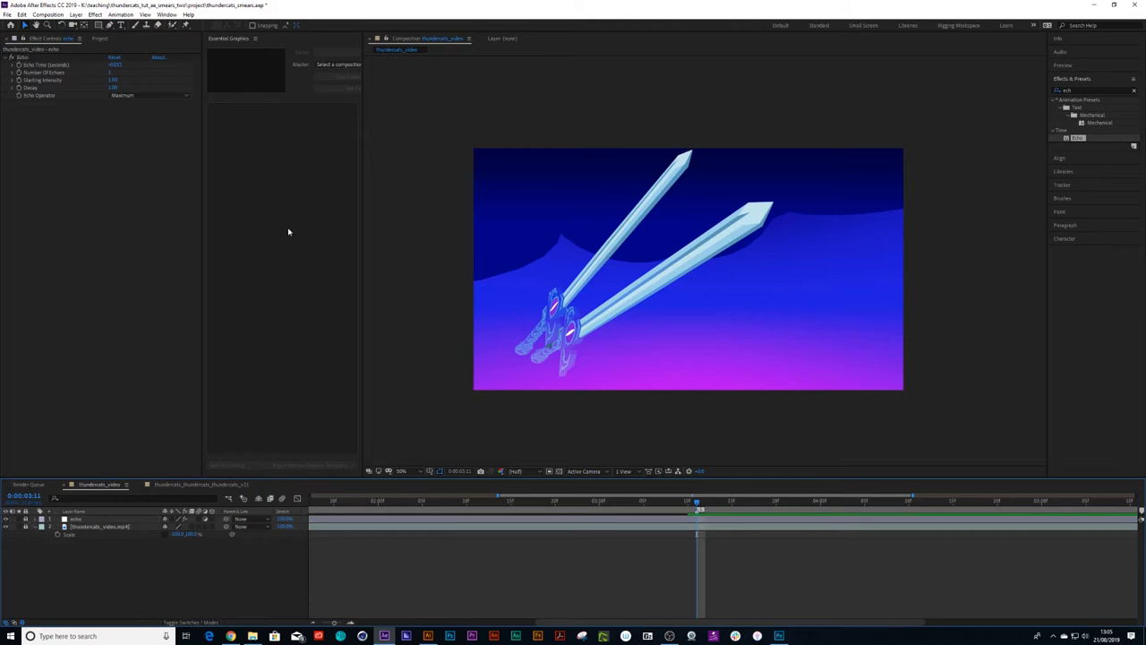
Step: Create a new solid layer via Layer > New > Solid, accepting the default settings
{"action": "left_click", "coordinate": [75, 14]}
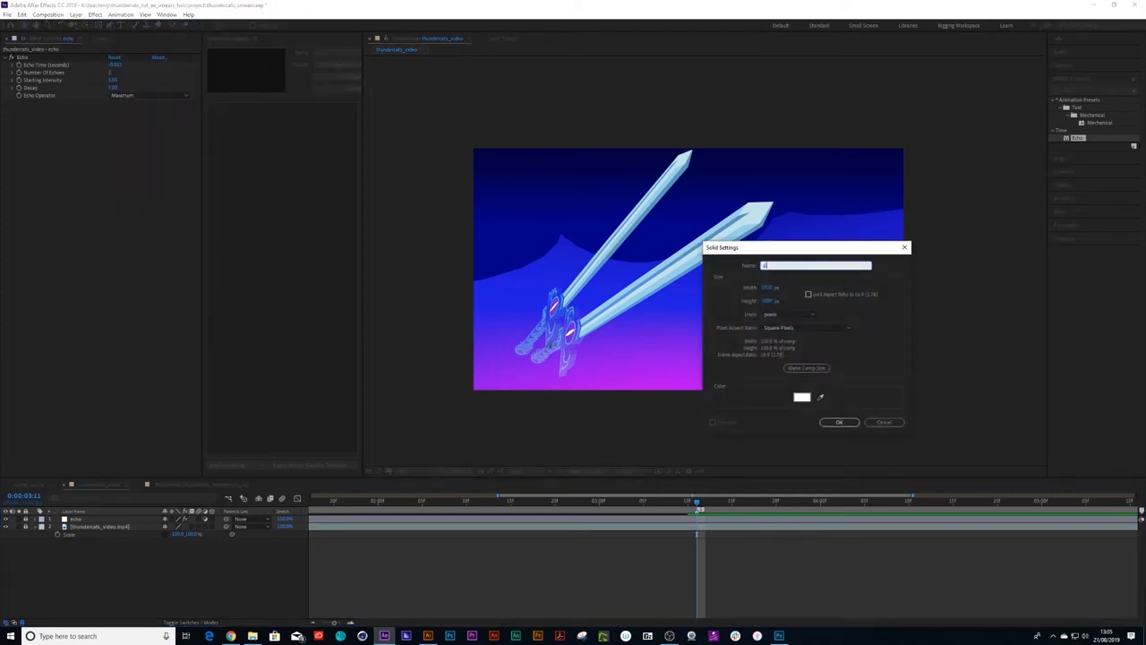
{"action": "left_click", "coordinate": [838, 422]}
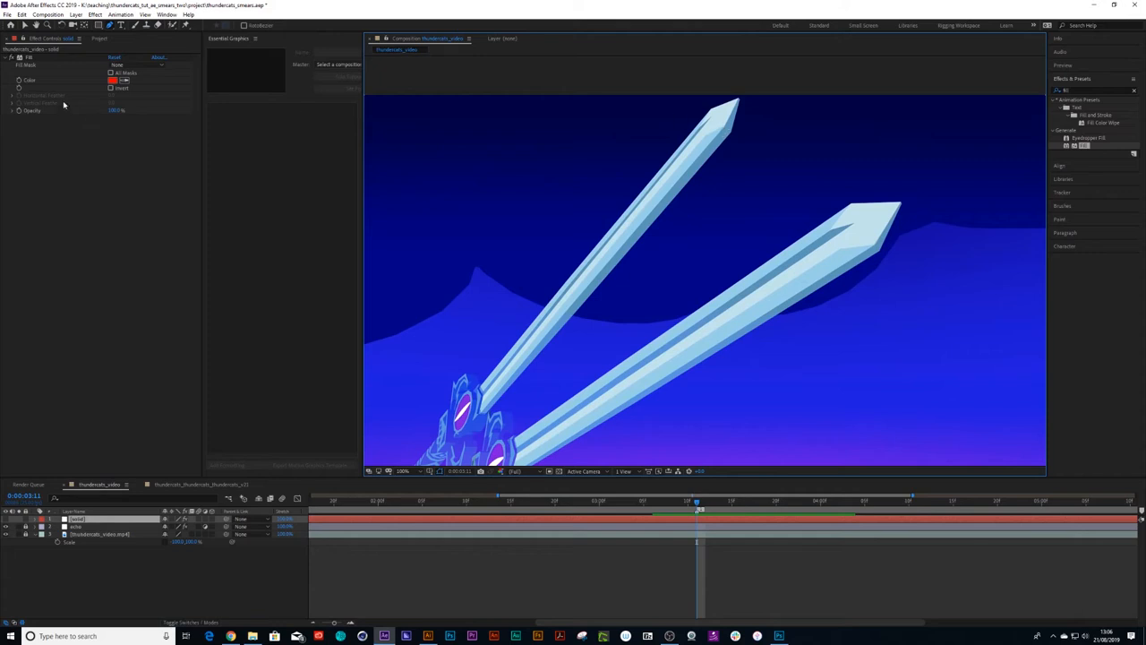
{"action": "mouse_move", "coordinate": [741, 222]}
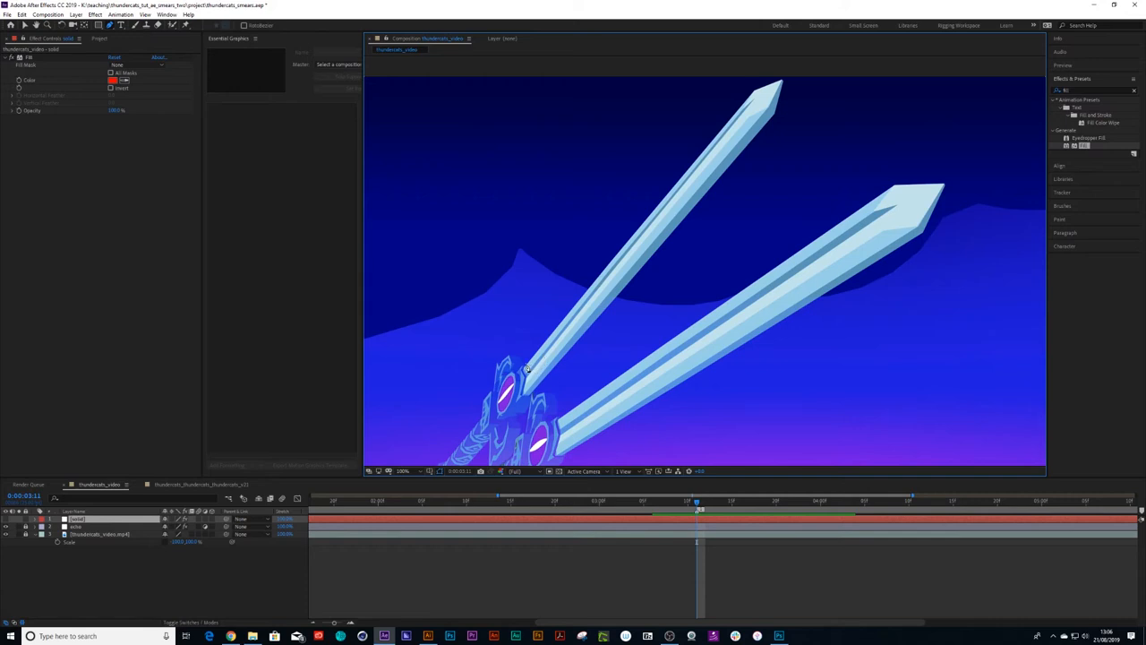
{"action": "mouse_move", "coordinate": [526, 369]}
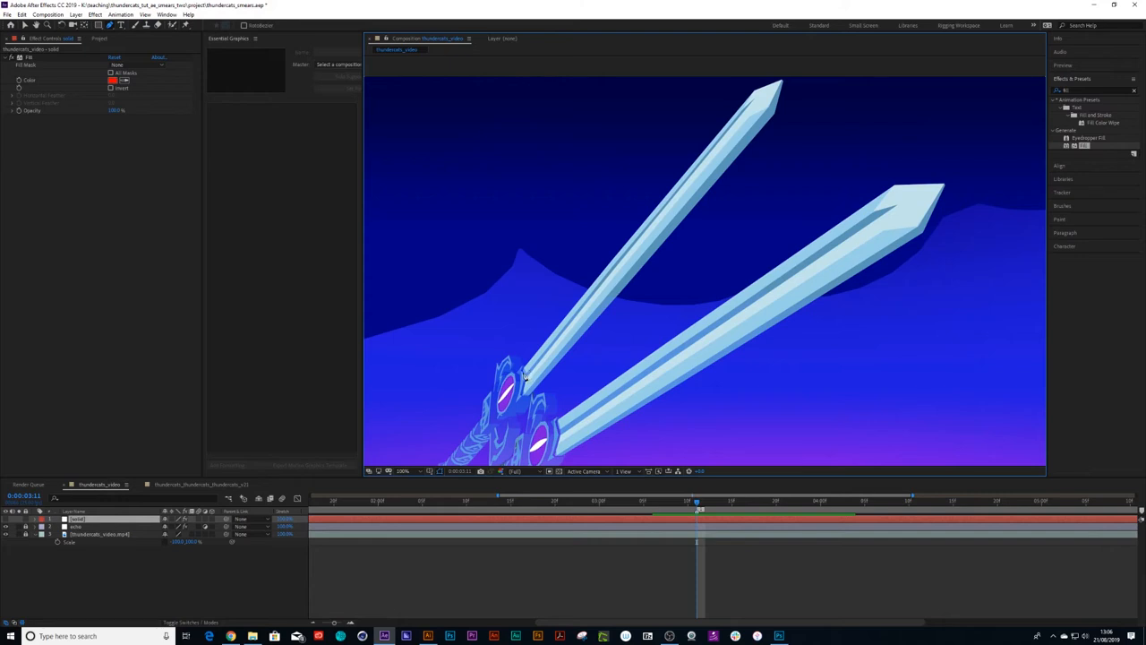
{"action": "mouse_move", "coordinate": [552, 338]}
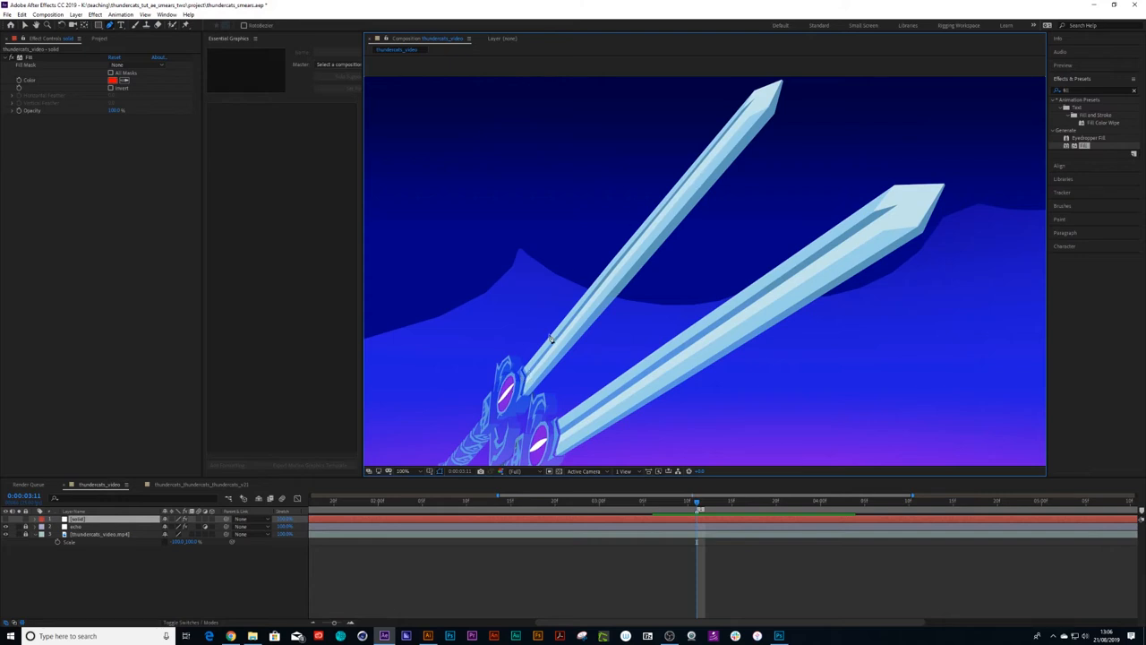
{"action": "mouse_move", "coordinate": [799, 100]}
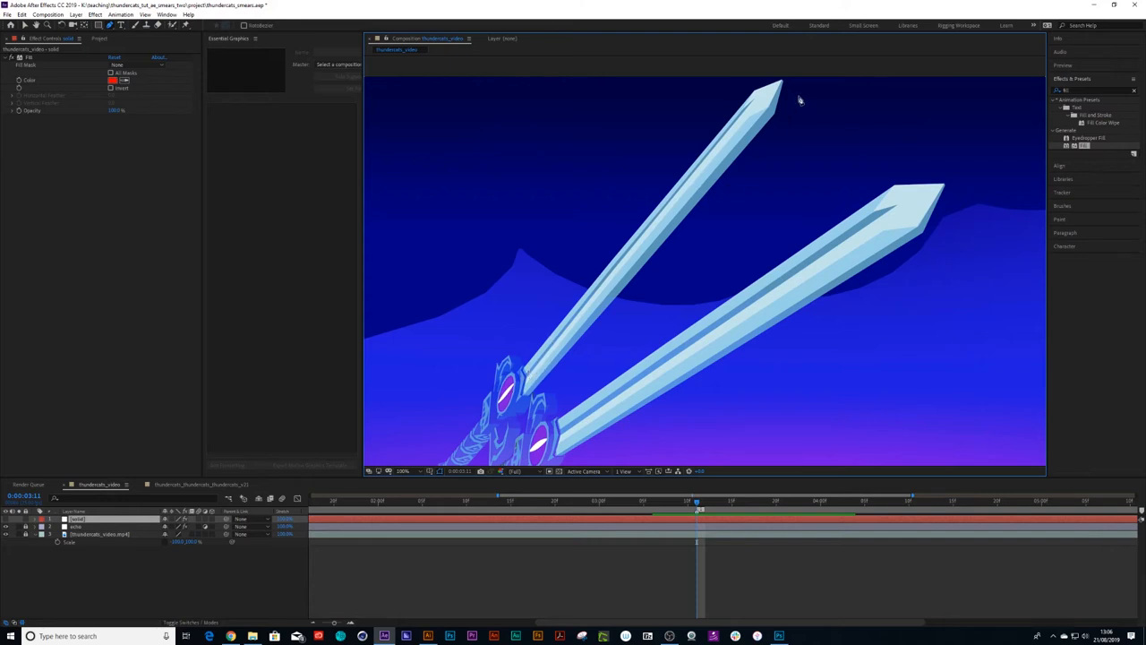
{"action": "mouse_move", "coordinate": [781, 114]}
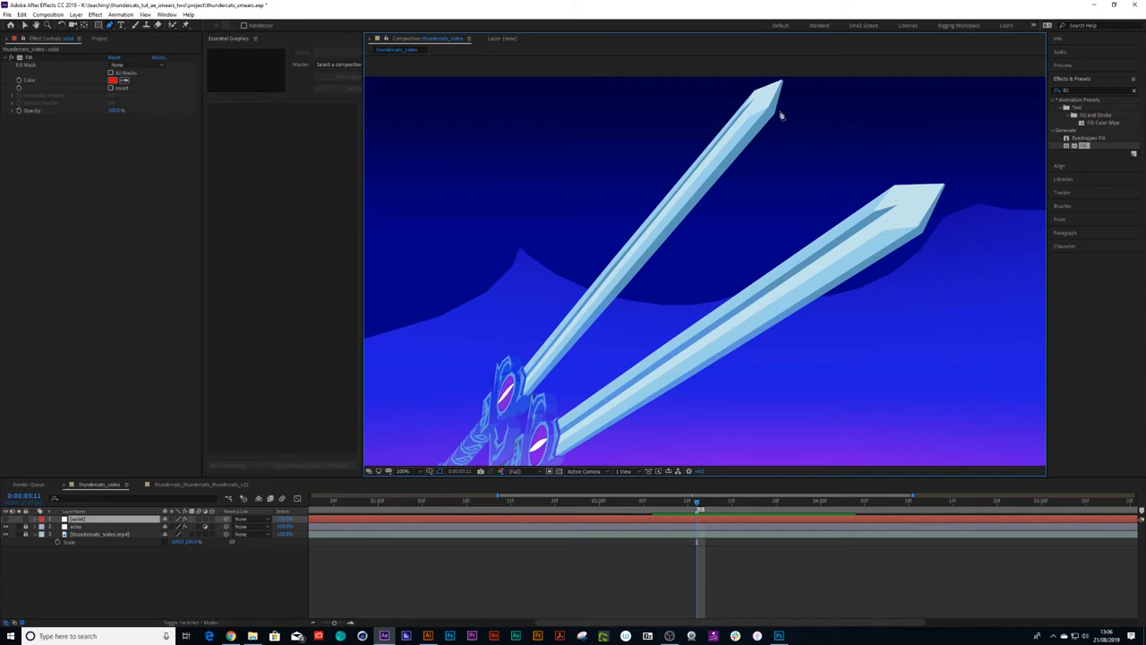
{"action": "mouse_move", "coordinate": [745, 107]}
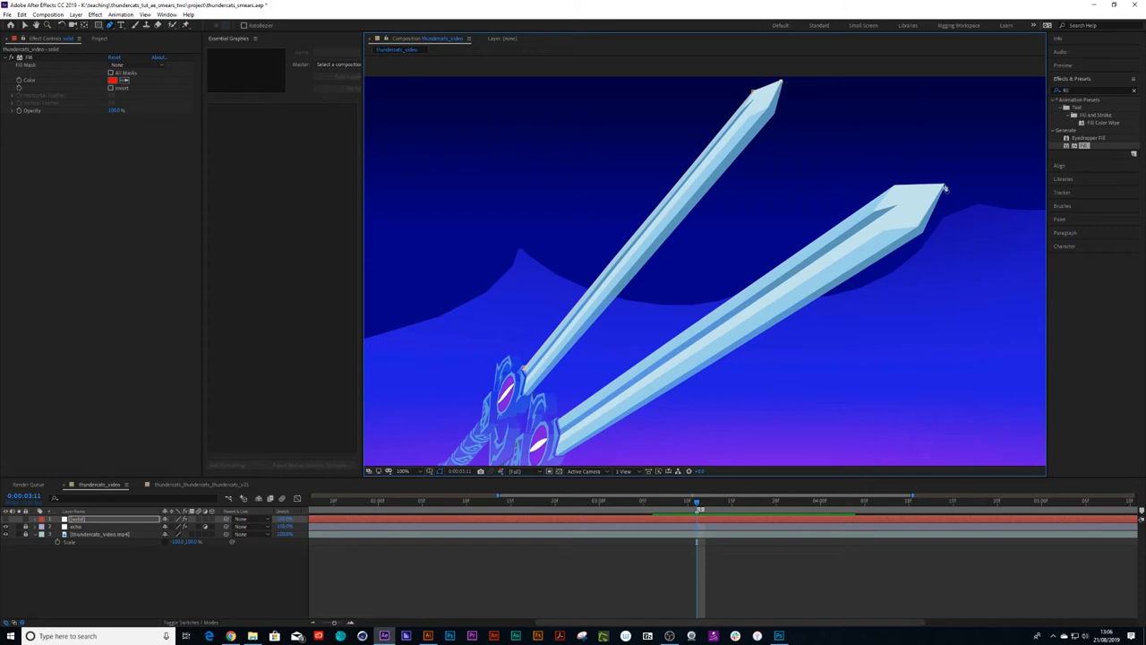
{"action": "mouse_move", "coordinate": [927, 190]}
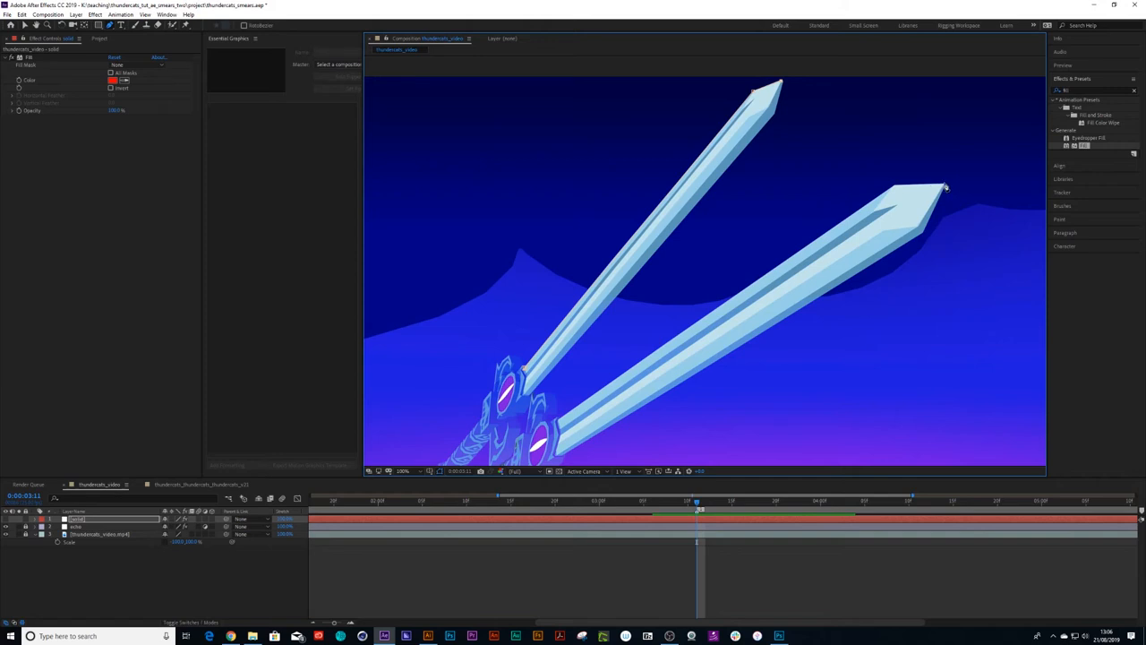
{"action": "mouse_move", "coordinate": [902, 192]}
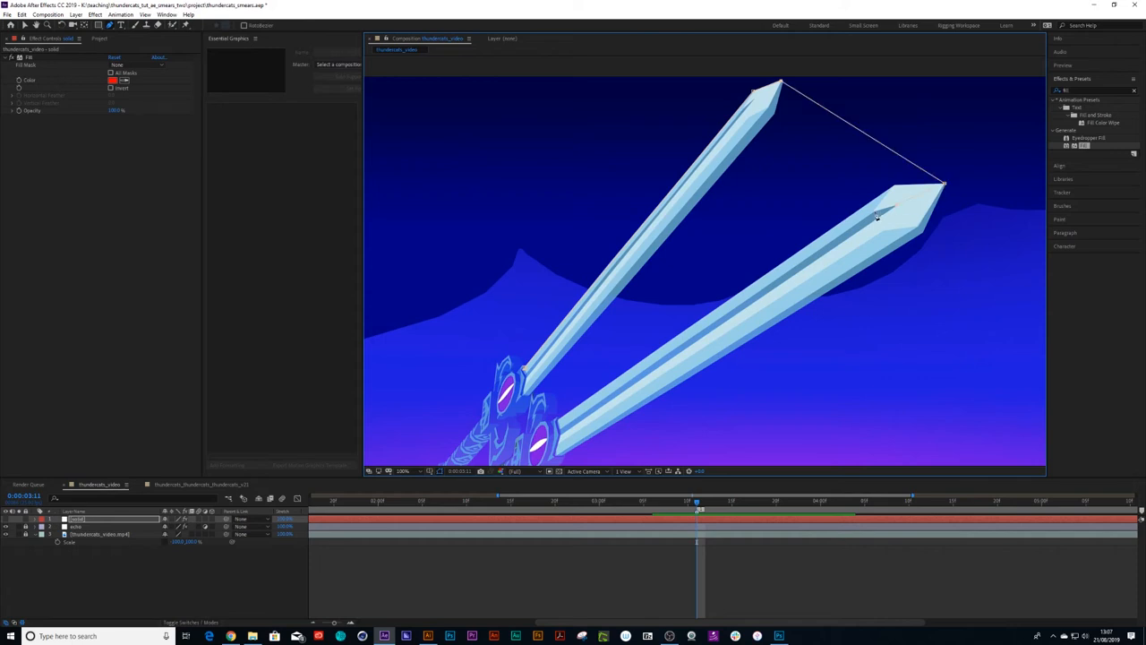
{"action": "mouse_move", "coordinate": [559, 426]}
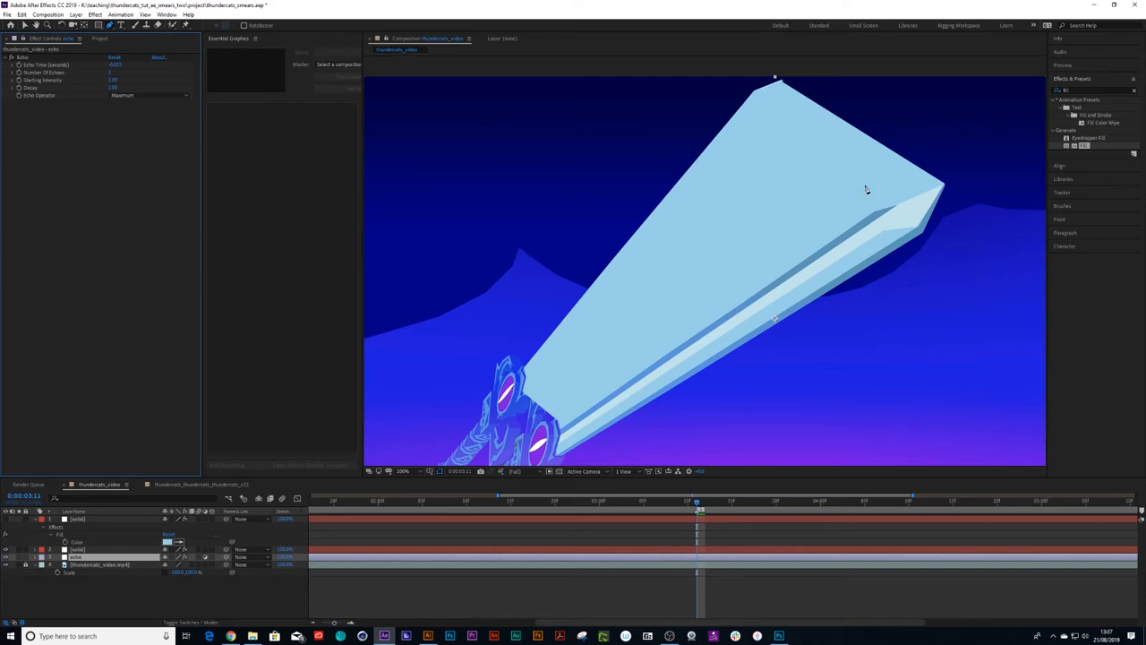
{"action": "mouse_move", "coordinate": [869, 192]}
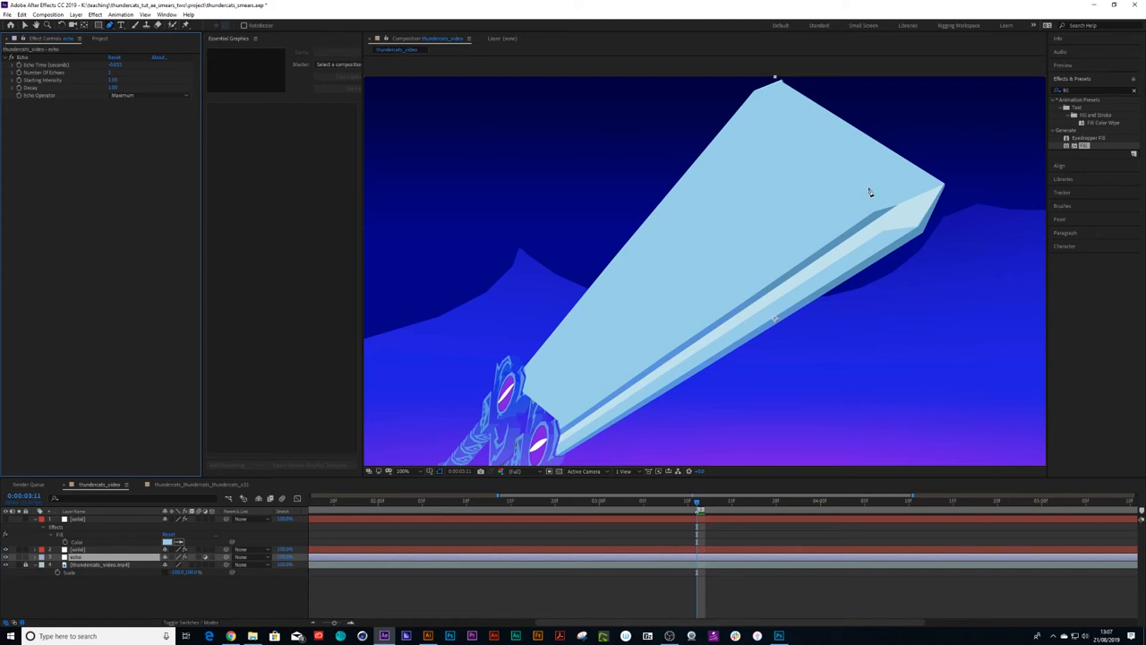
{"action": "mouse_move", "coordinate": [797, 211]}
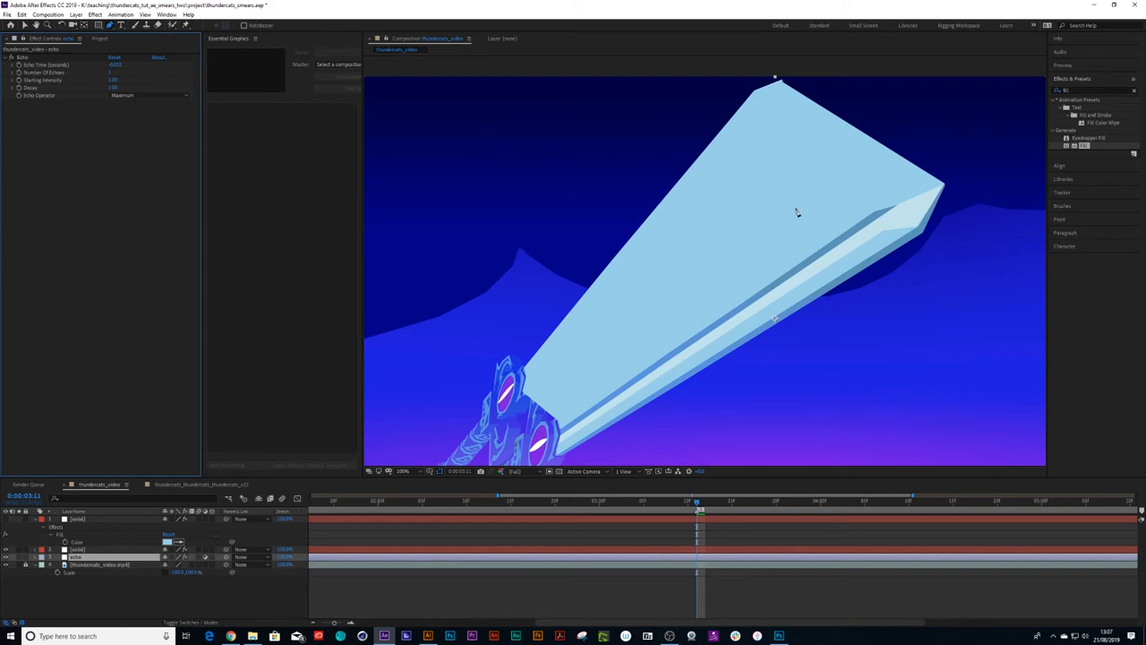
{"action": "mouse_move", "coordinate": [456, 388]}
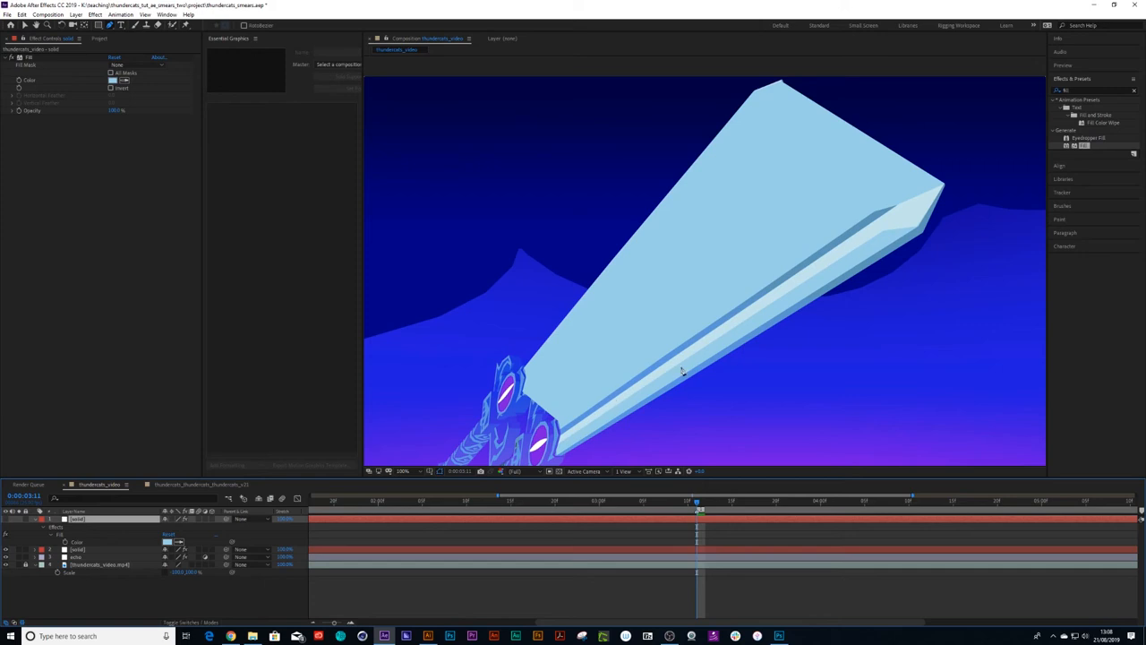
{"action": "mouse_move", "coordinate": [838, 258]}
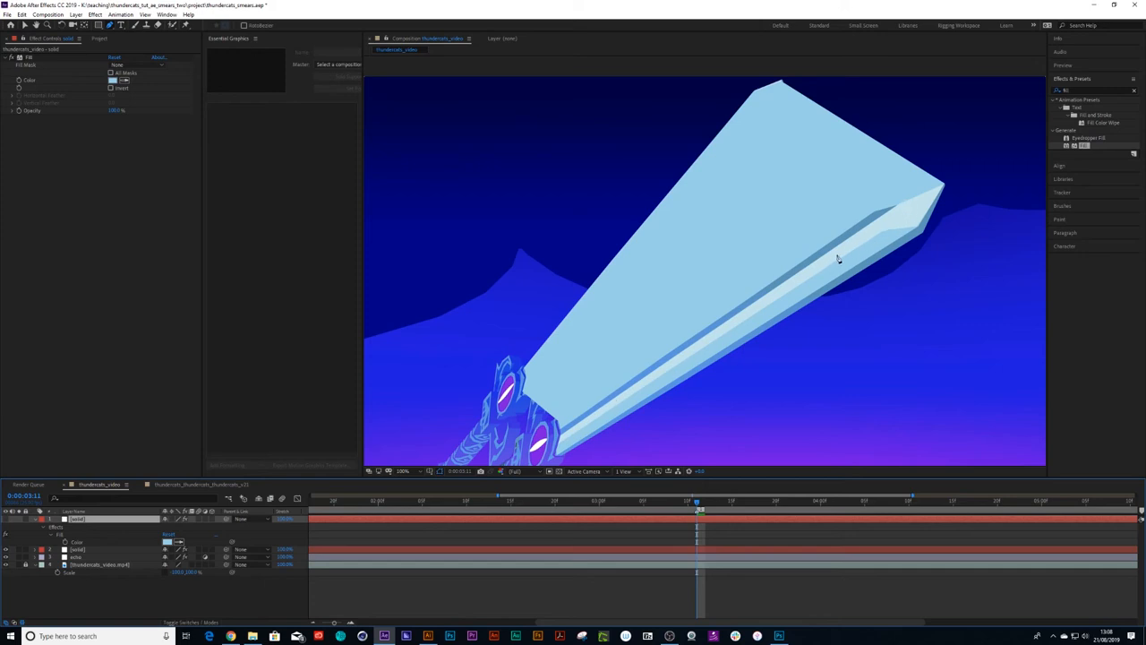
{"action": "mouse_move", "coordinate": [756, 106]}
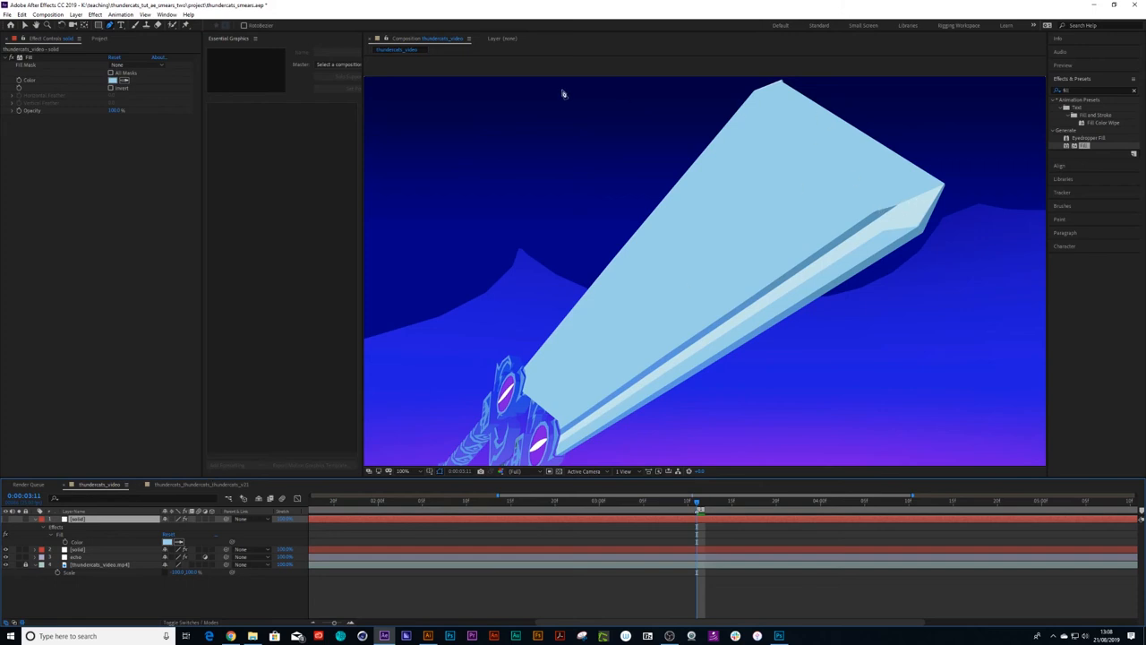
{"action": "mouse_move", "coordinate": [869, 215]}
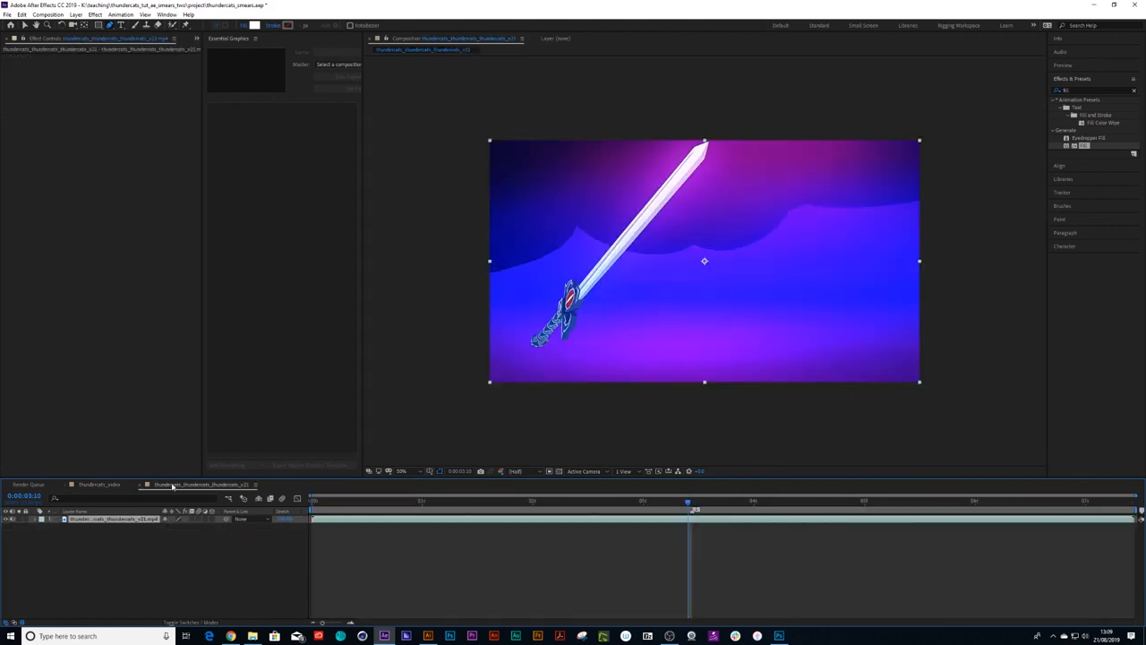
Step: Step the thumbnail composition to the frame with the wide smeared blade
{"action": "left_click", "coordinate": [695, 503]}
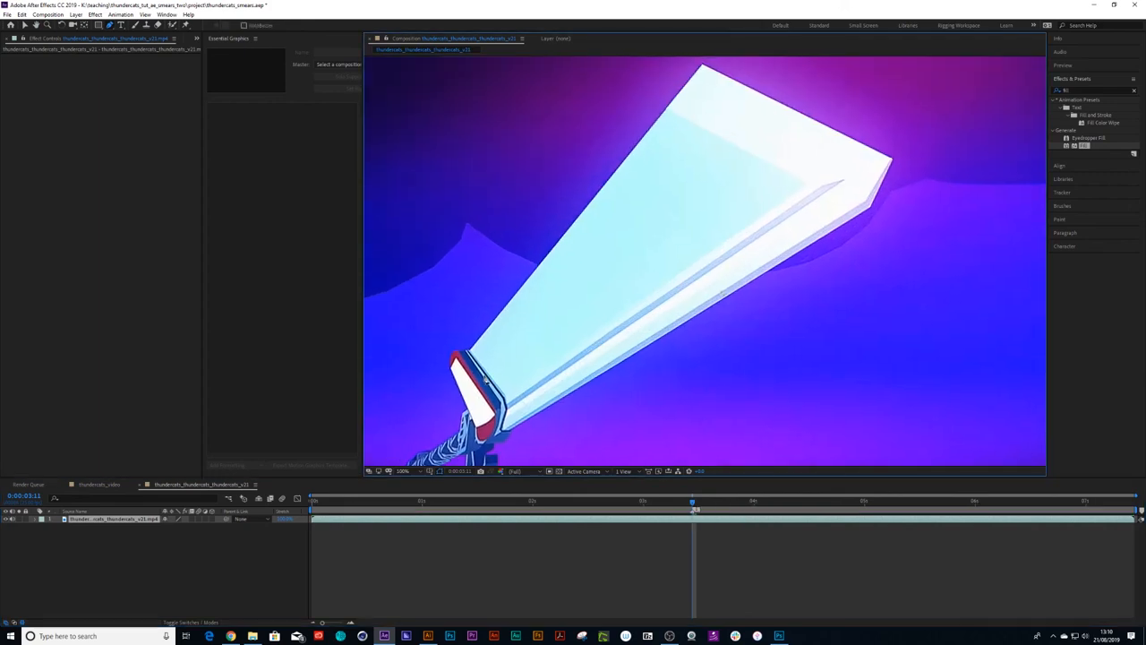
{"action": "mouse_move", "coordinate": [766, 233]}
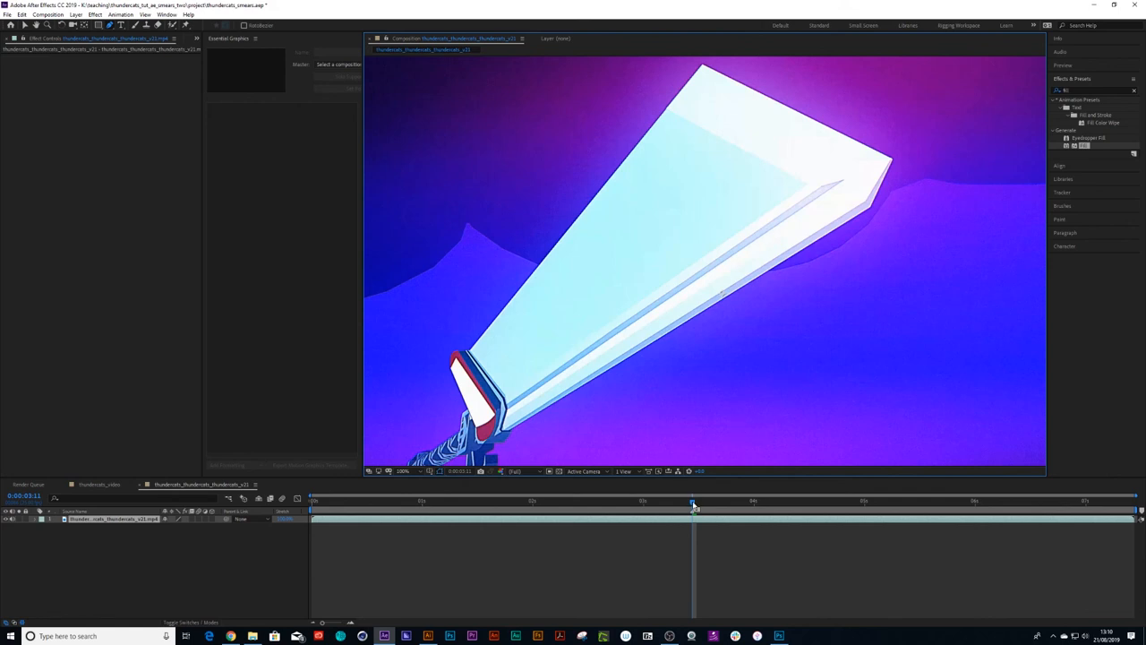
{"action": "mouse_move", "coordinate": [695, 505]}
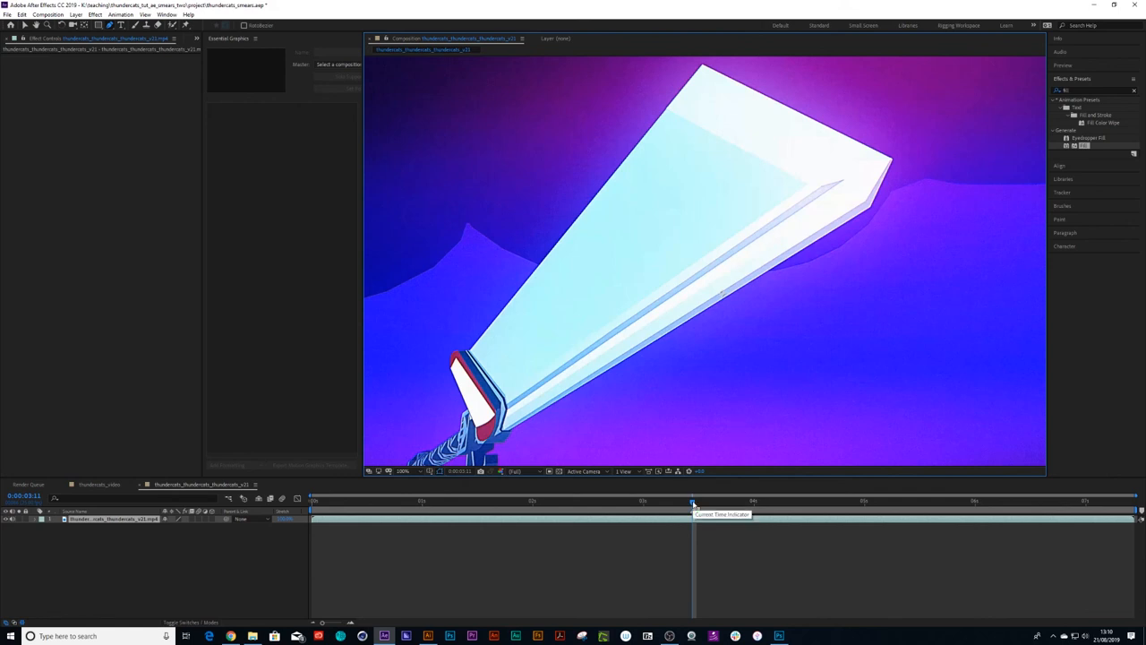